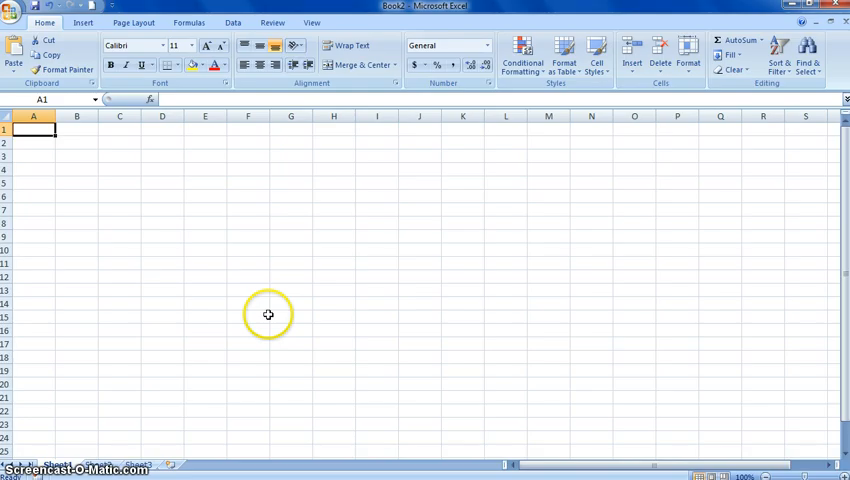
pyautogui.moveTo(243, 241)
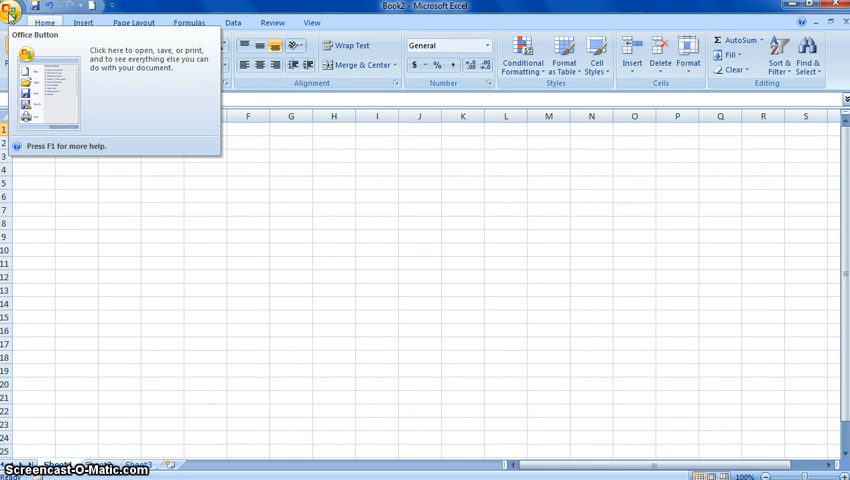
# Enable 'Show Developer tab in the Ribbon' through Excel Options and confirm
pyautogui.click(14, 10)
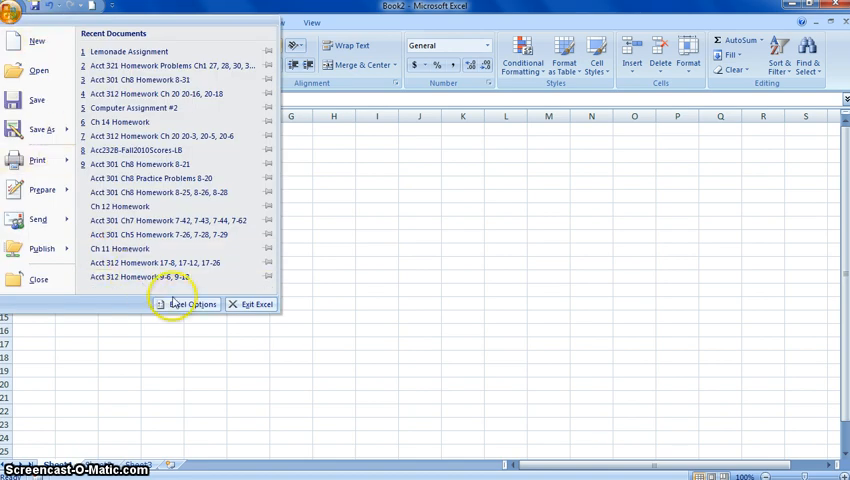
pyautogui.click(188, 304)
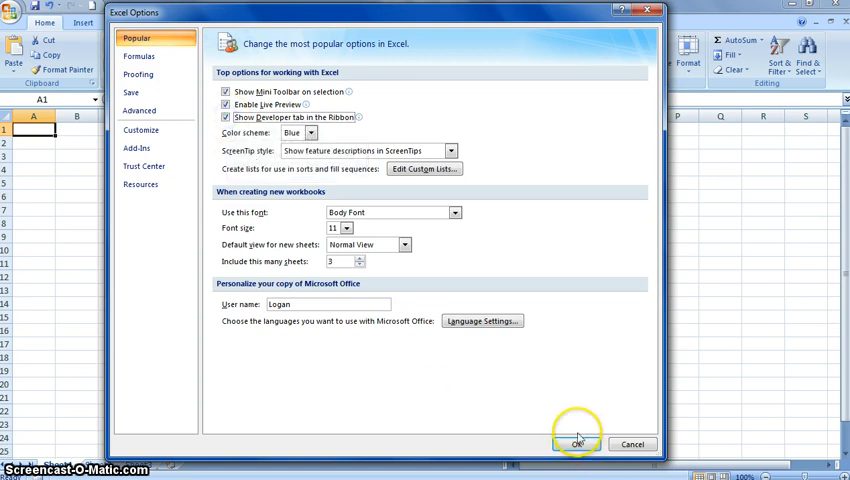
pyautogui.click(577, 444)
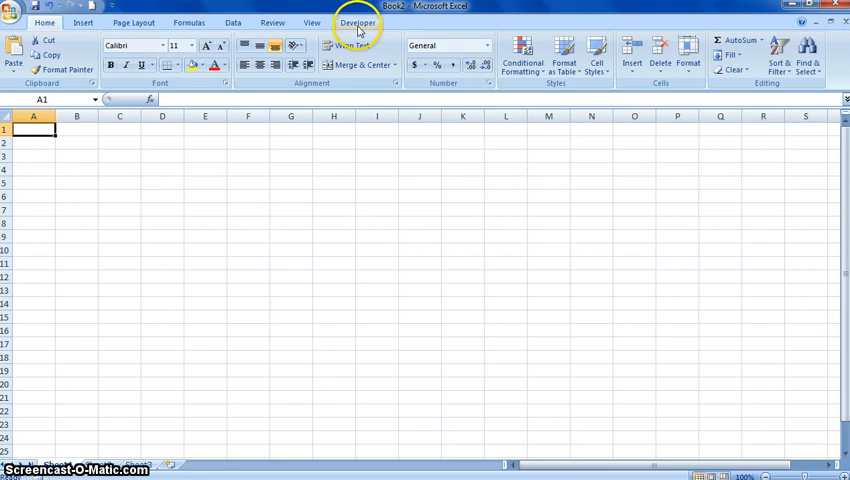
# Start Record Macro from the Developer tab to reach the macro setup dialog
pyautogui.click(357, 22)
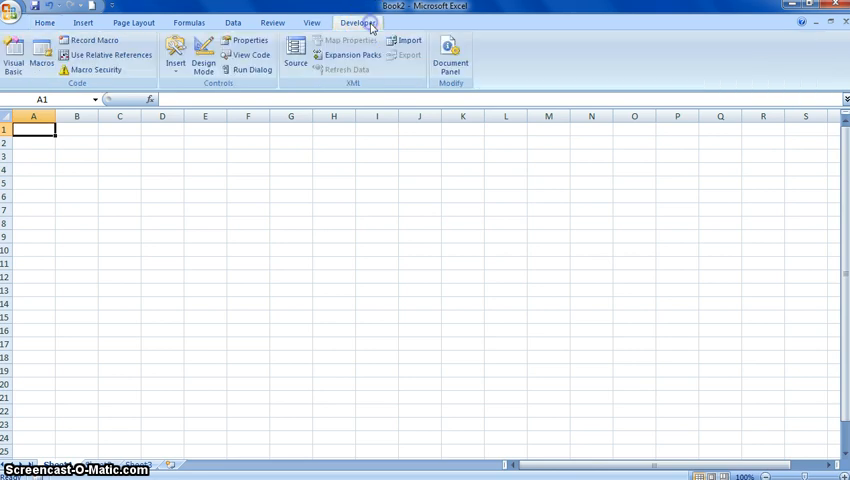
pyautogui.moveTo(100, 83)
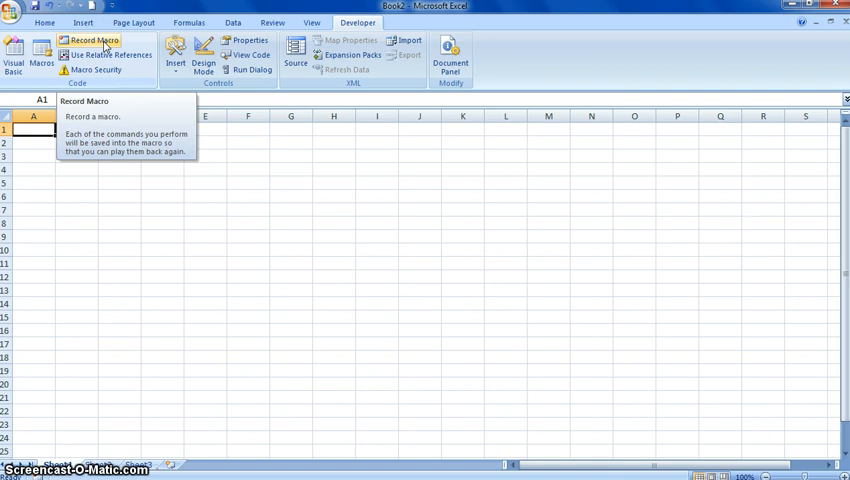
pyautogui.click(93, 40)
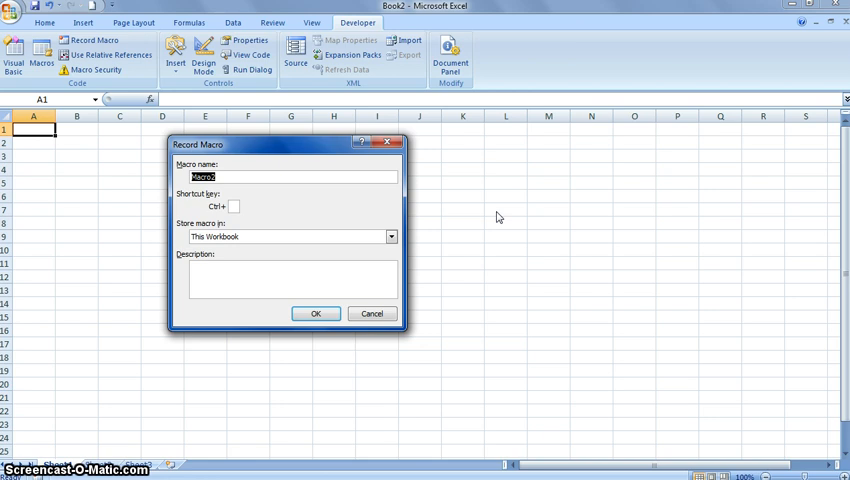
# Enter the macro name Personal_Budget, correcting the lowercase b to B
pyautogui.write('Perso')
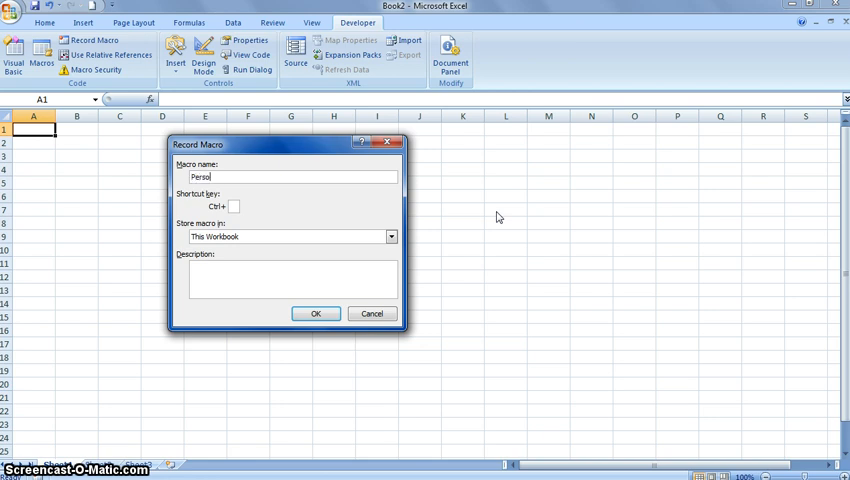
pyautogui.write('nal_b')
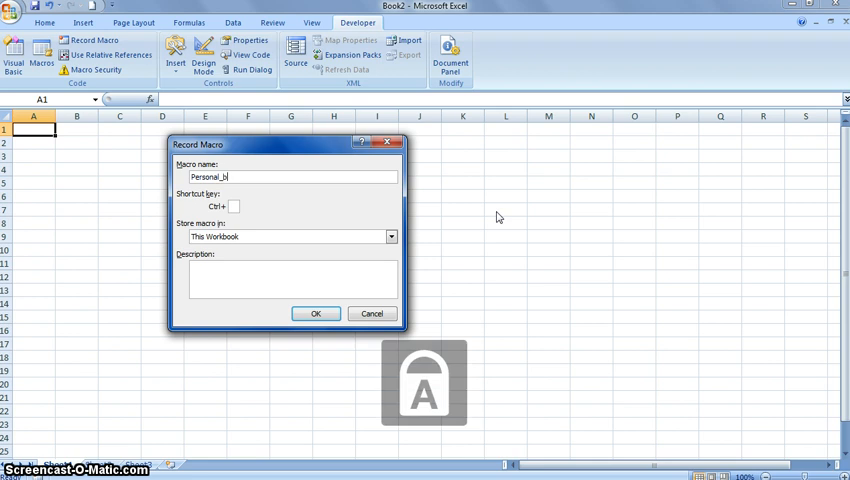
pyautogui.press('Backspace')
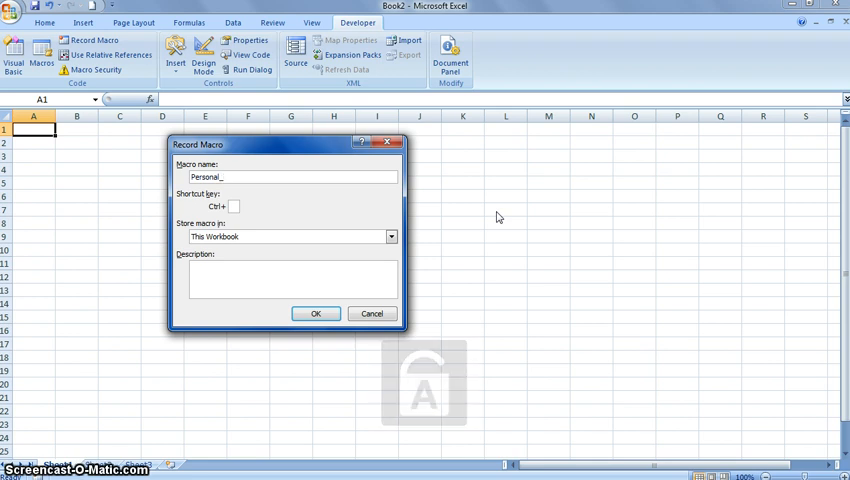
pyautogui.write('Budget')
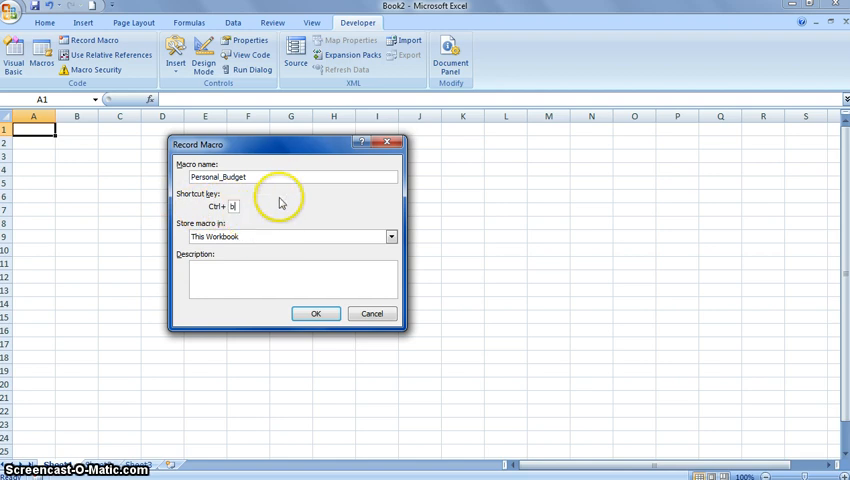
pyautogui.moveTo(240, 216)
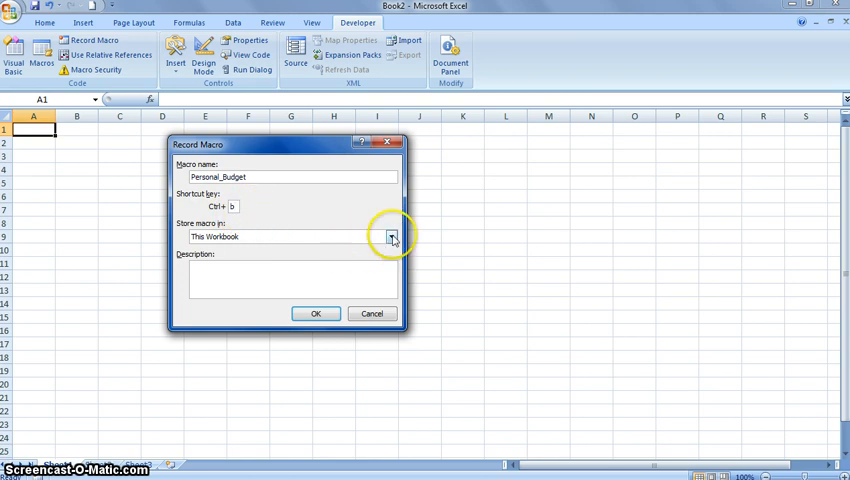
pyautogui.click(392, 237)
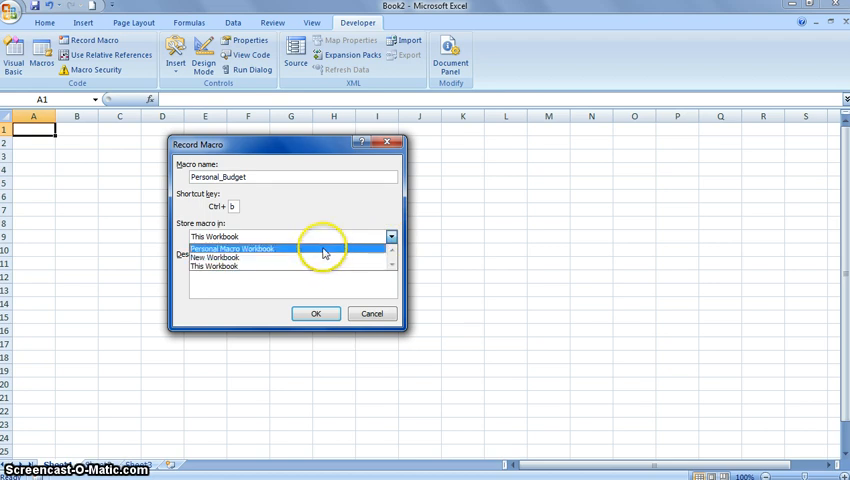
pyautogui.click(215, 237)
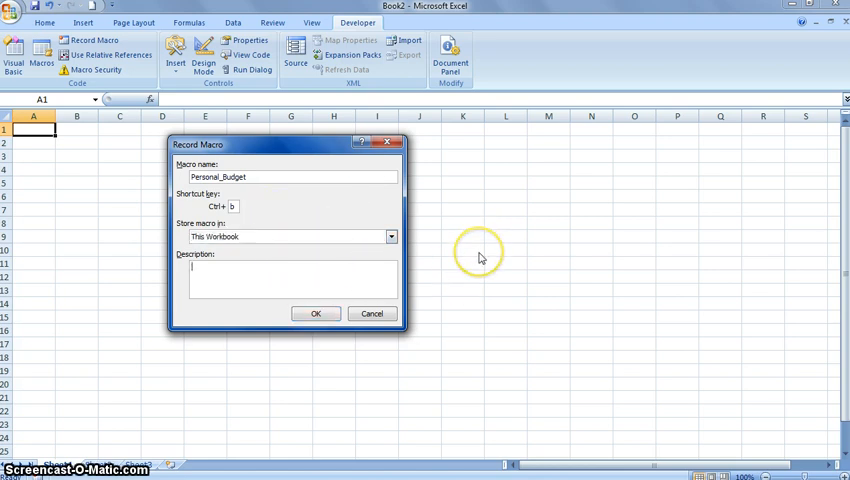
pyautogui.moveTo(668, 337)
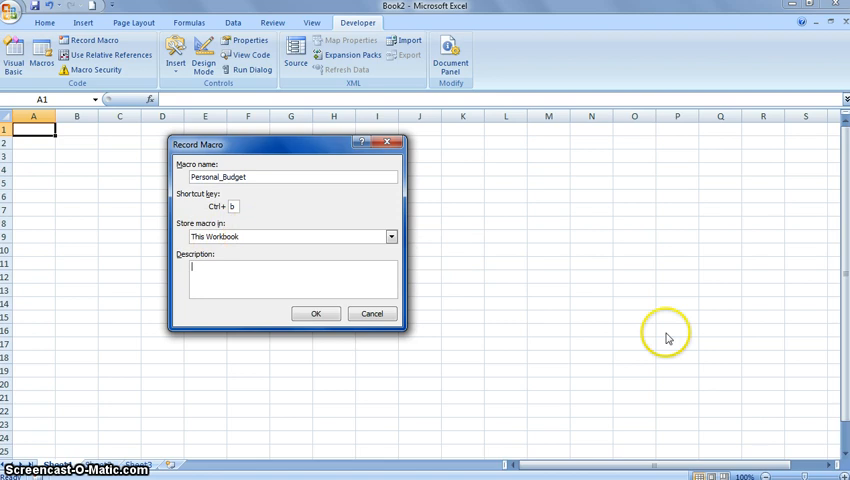
pyautogui.moveTo(668, 338)
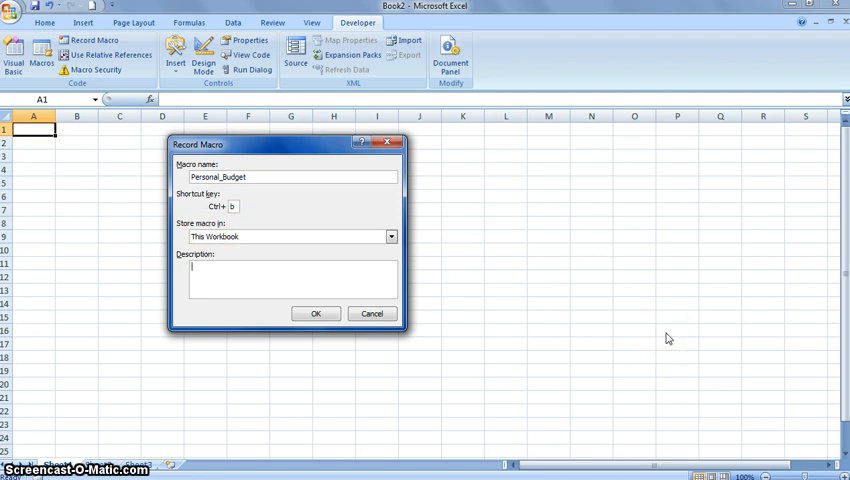
# Describe the macro as 'Brings up our personal budget.' and begin recording
pyautogui.write('Brings')
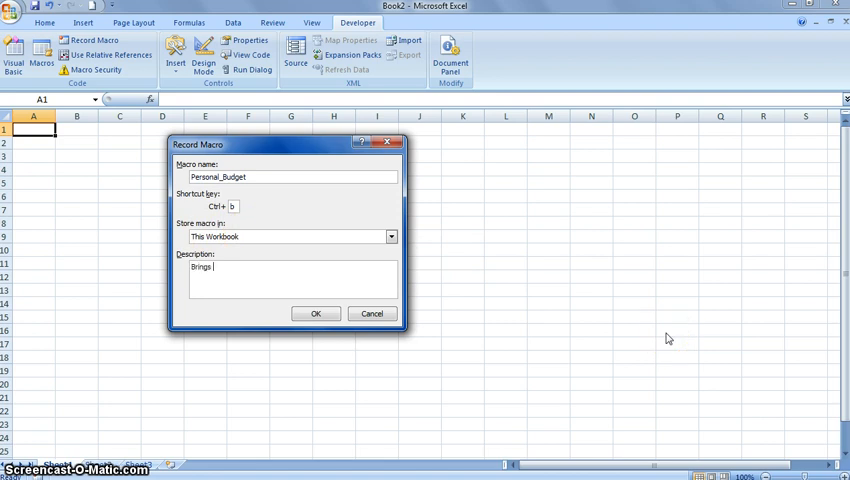
pyautogui.write('up our per')
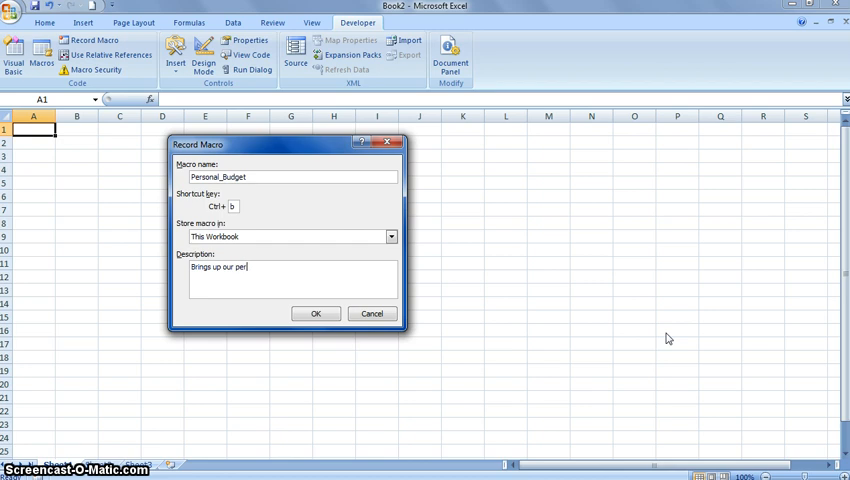
pyautogui.write('sonal budget.')
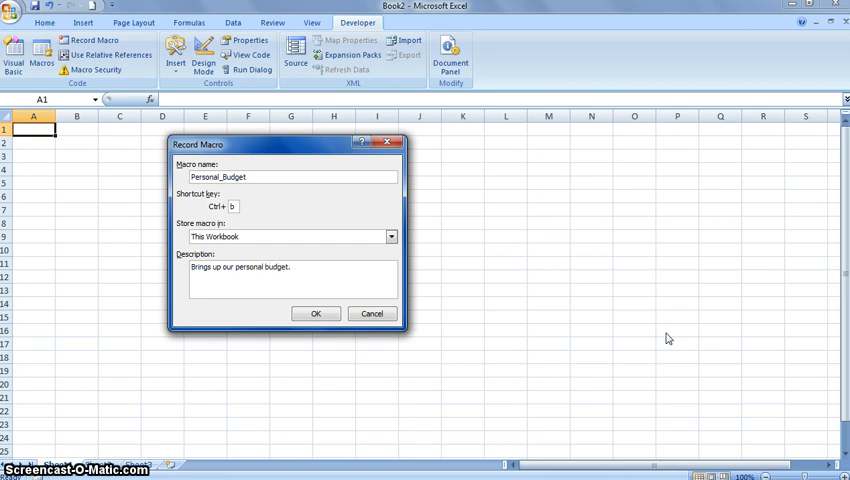
pyautogui.click(315, 313)
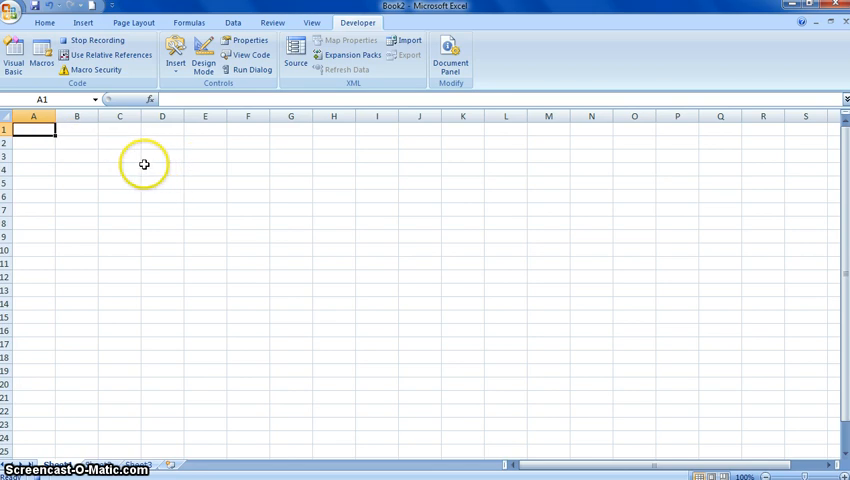
pyautogui.moveTo(193, 188)
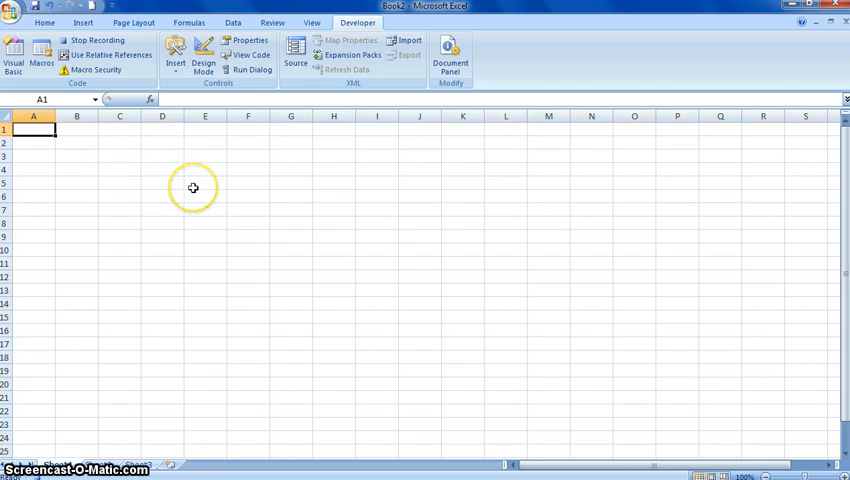
# Enter the title 'Personal budget for the month of:' in the top row
pyautogui.write('P')
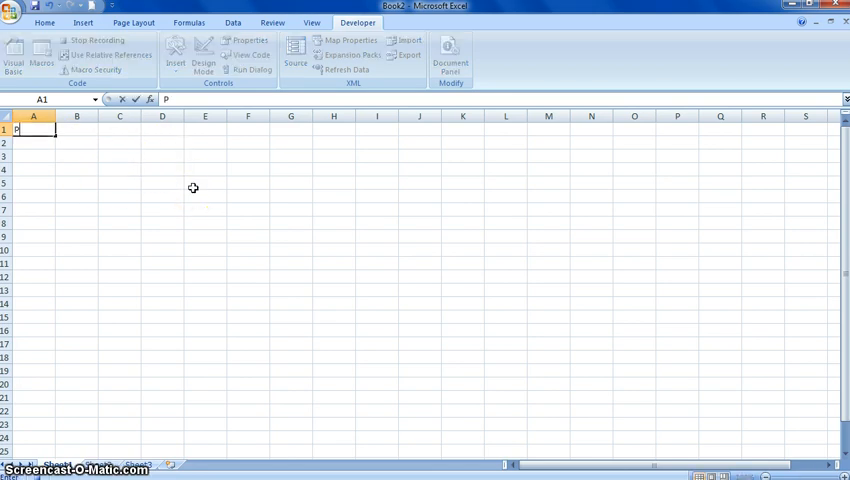
pyautogui.write('ersonal')
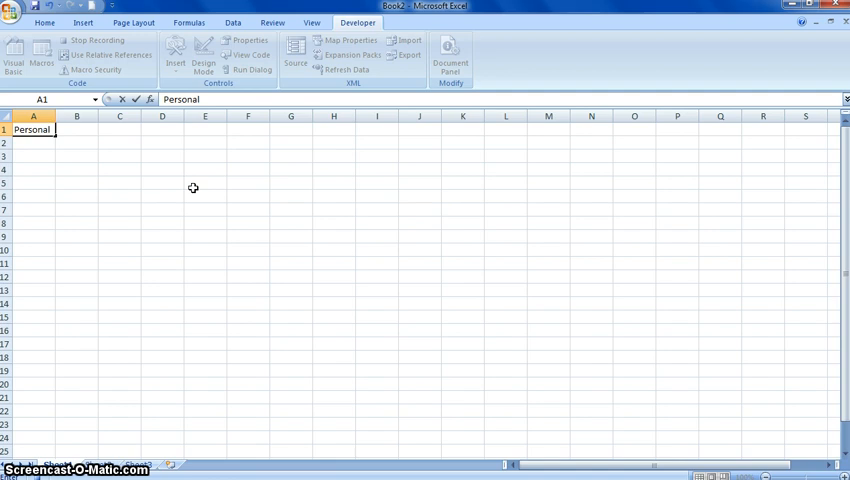
pyautogui.write('budget')
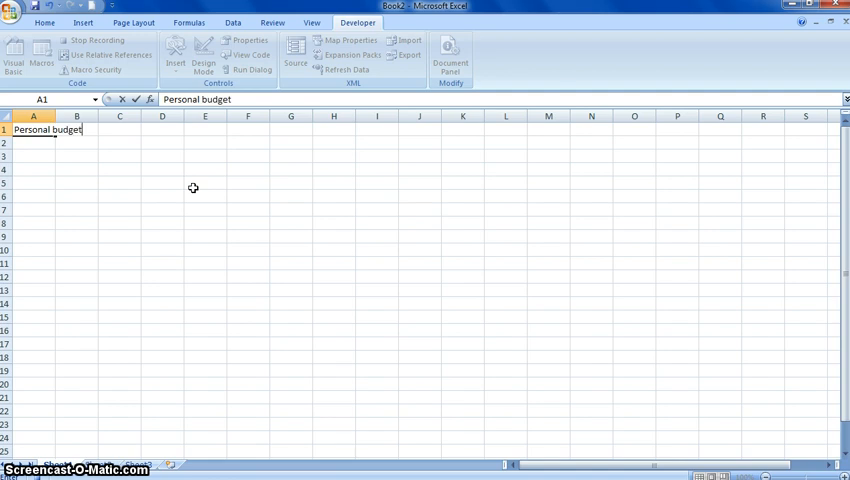
pyautogui.write('for the mo')
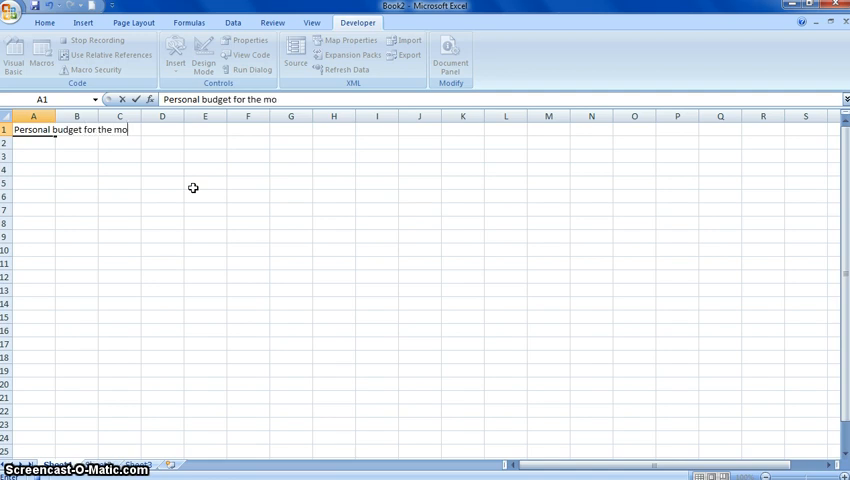
pyautogui.write('nth of:')
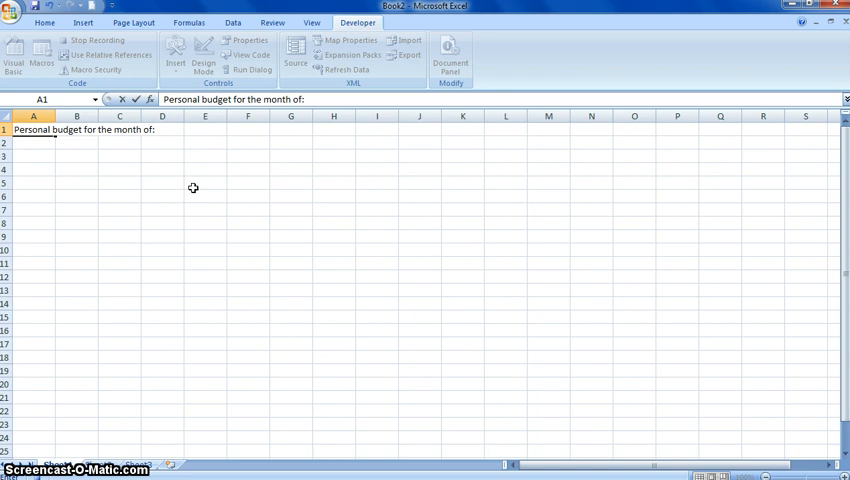
pyautogui.click(205, 183)
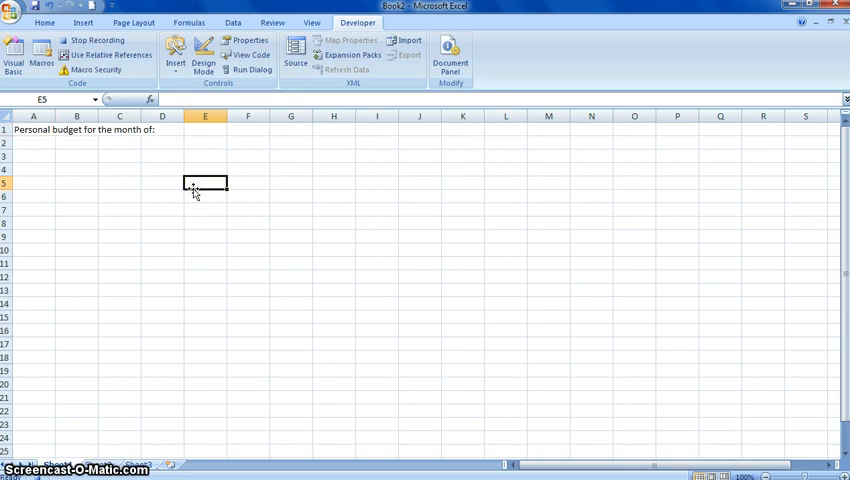
# List Income:, Wages, Interest and Misc down column A from cell A3
pyautogui.click(33, 155)
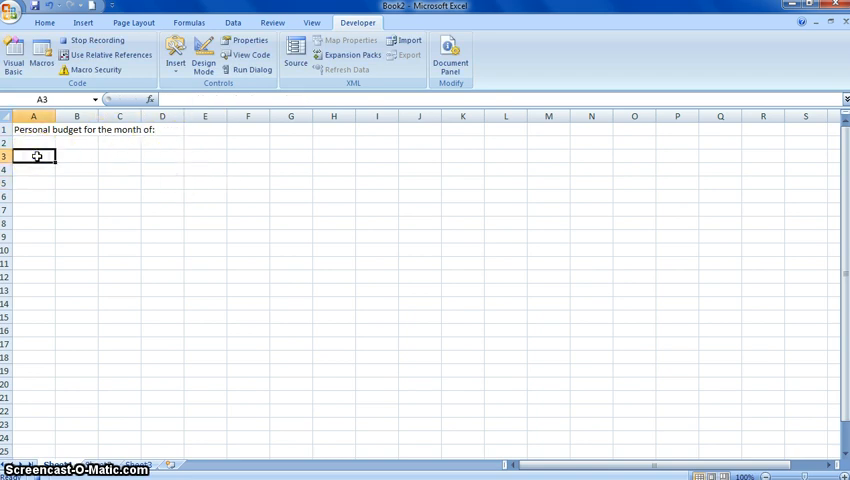
pyautogui.write('Income')
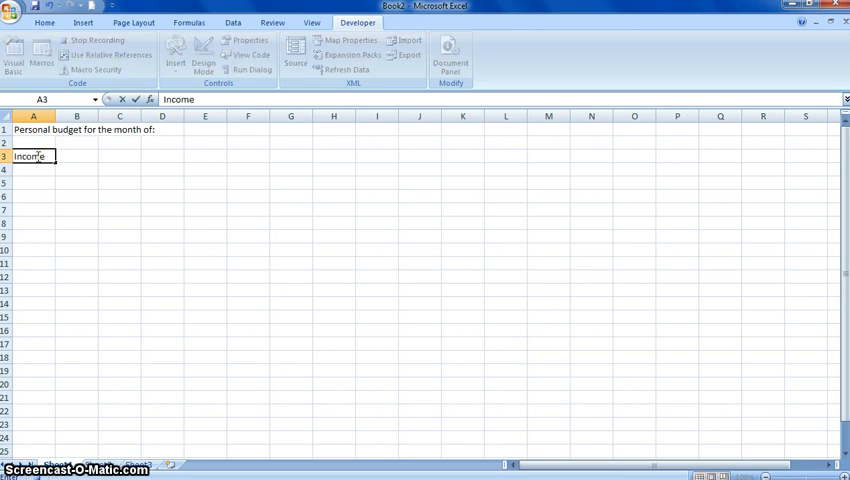
pyautogui.press('enter')
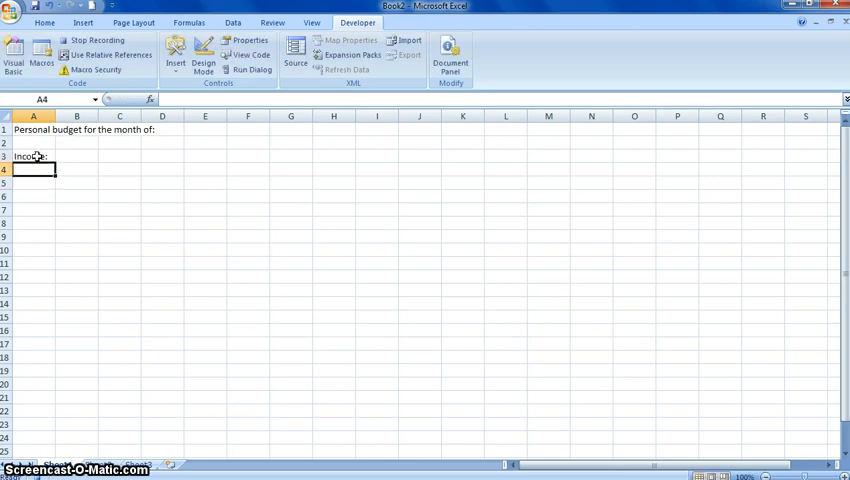
pyautogui.write('Wage')
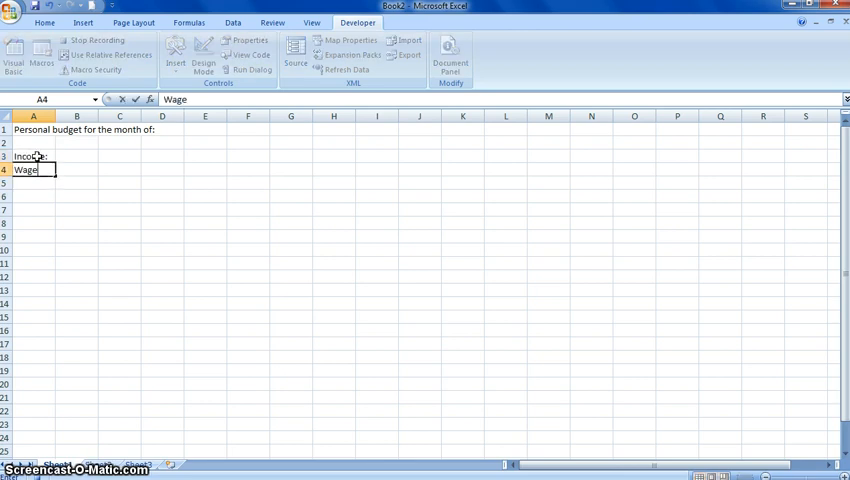
pyautogui.press('enter')
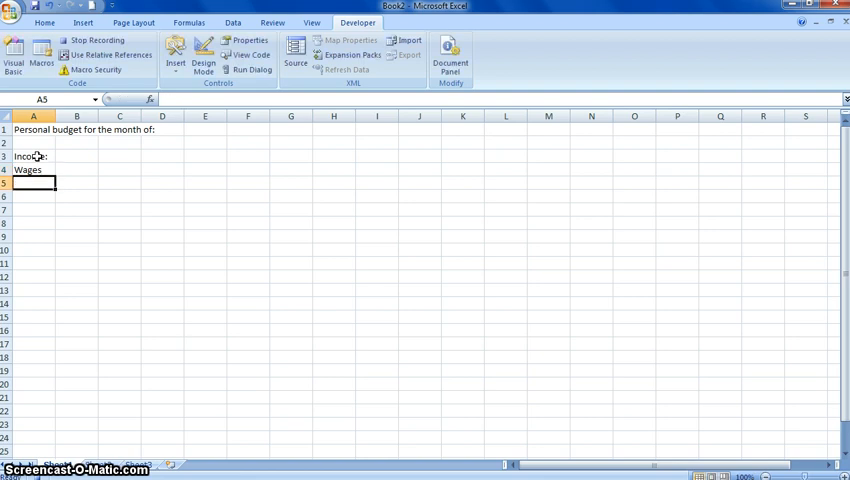
pyautogui.write('Income:')
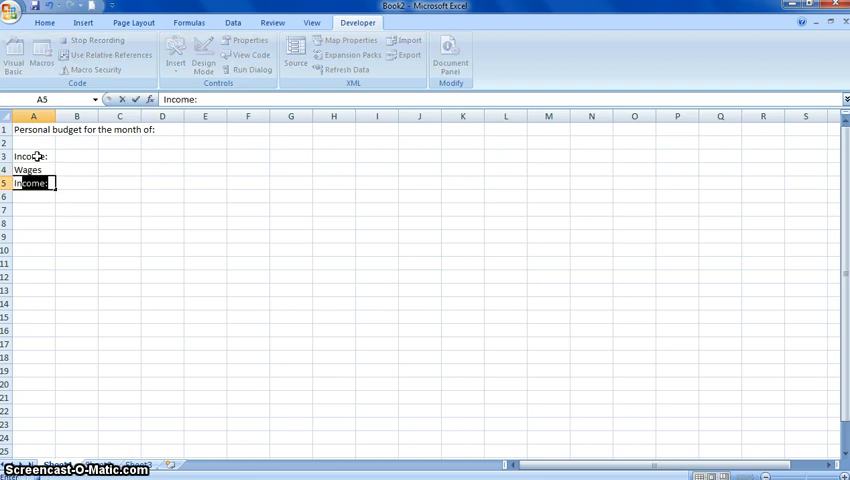
pyautogui.write('Interest')
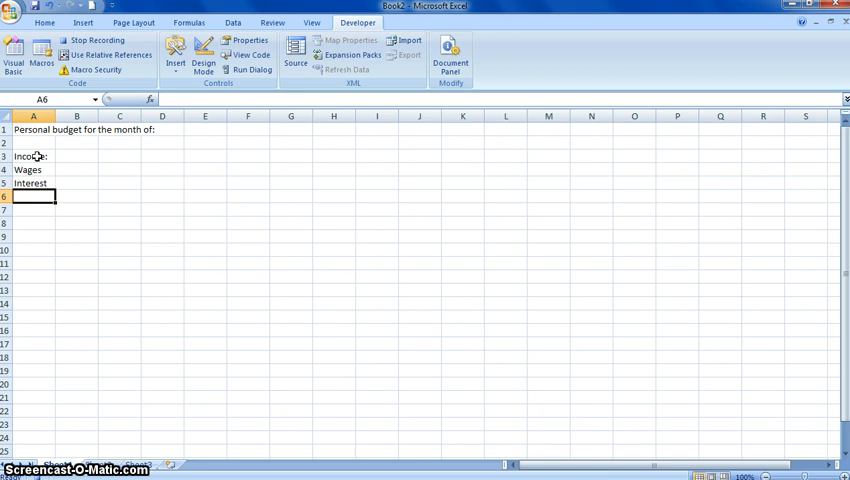
pyautogui.write('Misc')
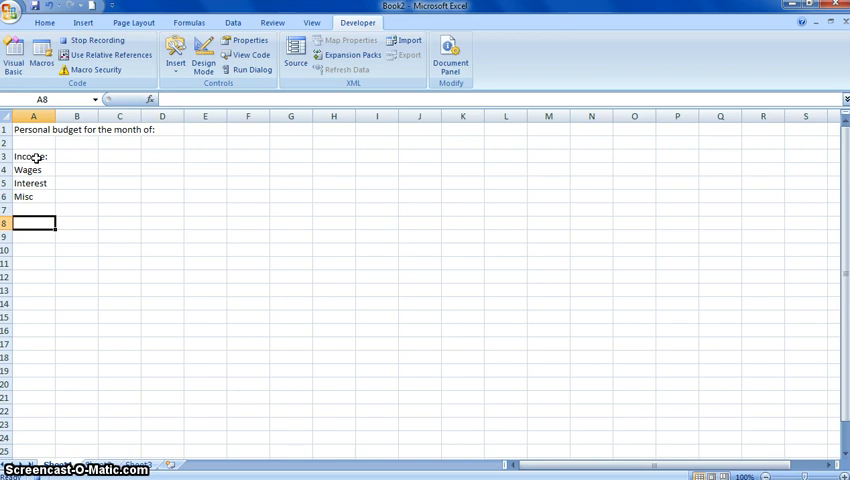
# List Expenses:, Tithing, Utilities, Rent, Tuition and Groceries under the income section
pyautogui.write('E')
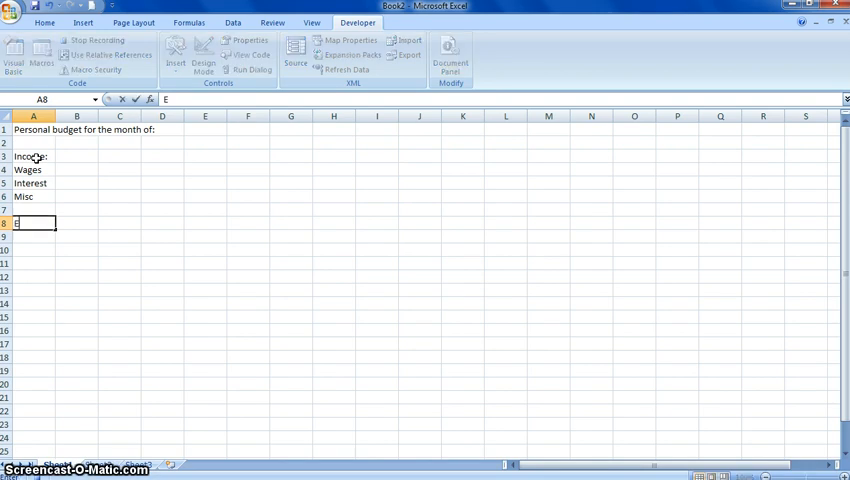
pyautogui.write('xpenses:')
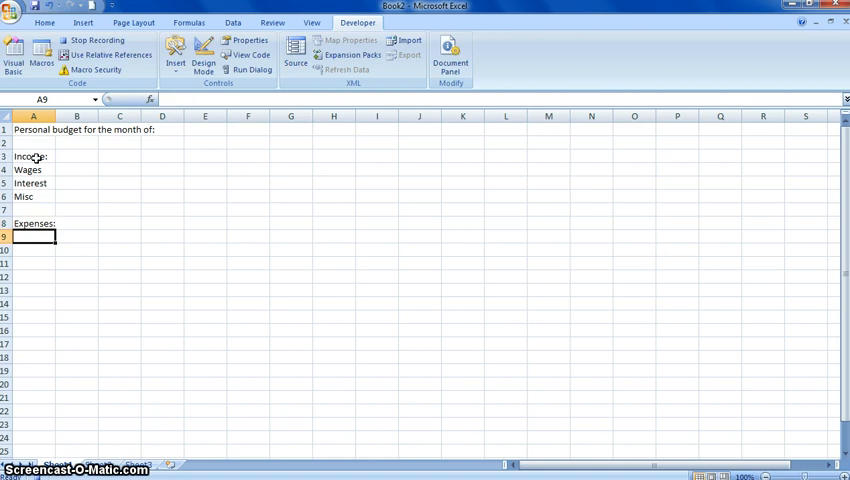
pyautogui.write('Tithing')
pyautogui.click(34, 249)
pyautogui.write('U')
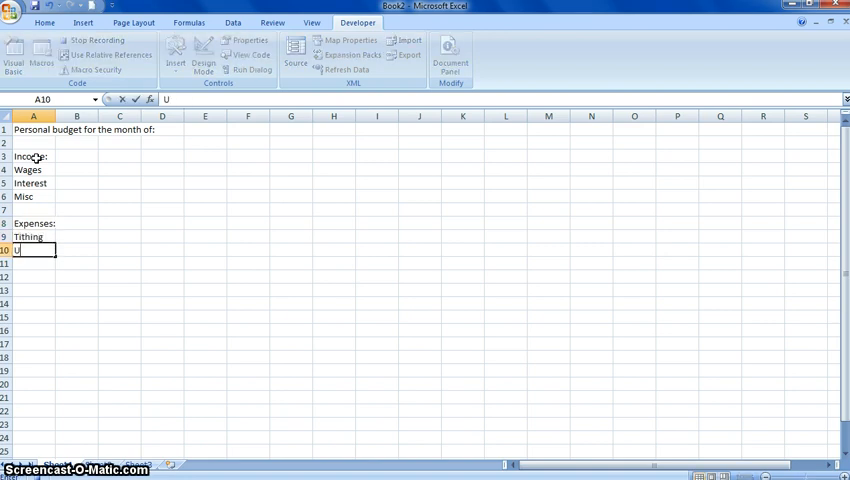
pyautogui.write('tilities')
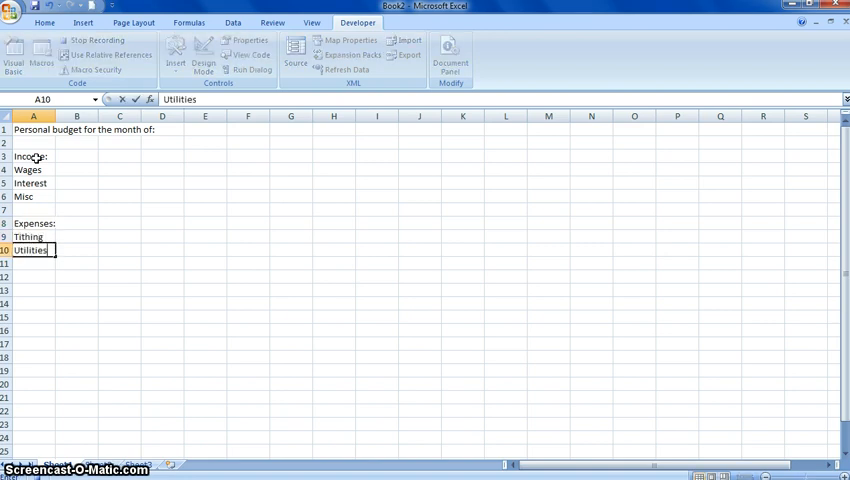
pyautogui.write('Rent')
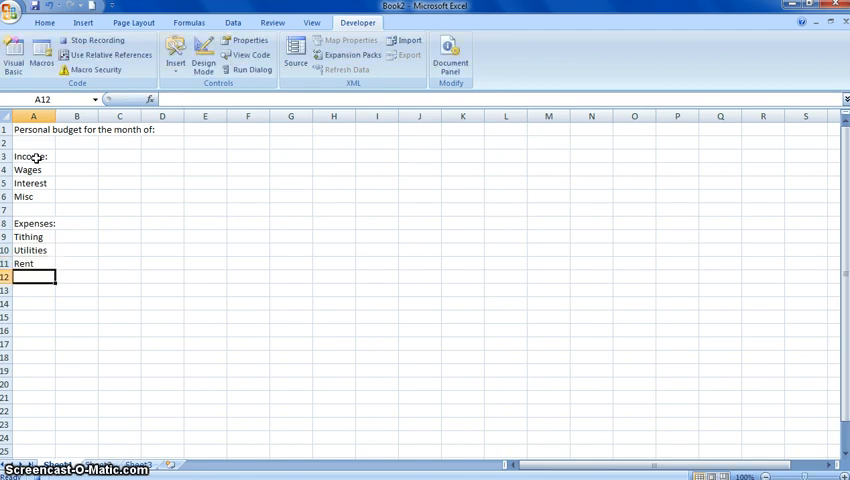
pyautogui.write('Tuition')
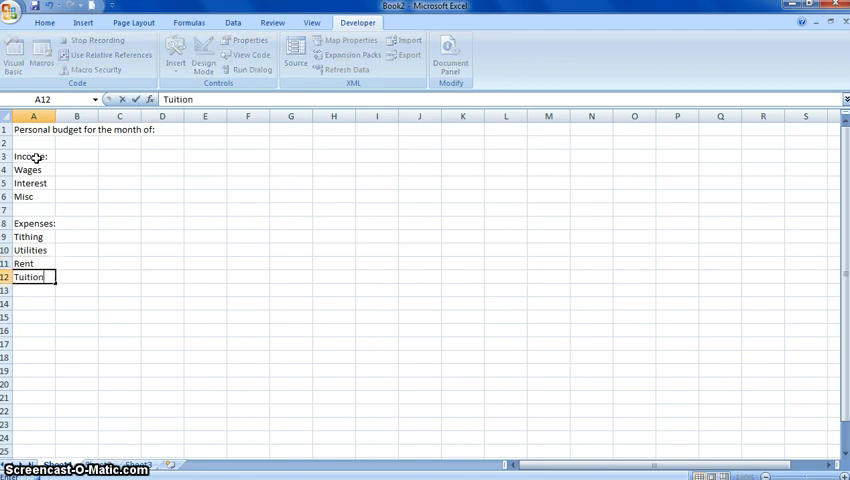
pyautogui.write('Groceries')
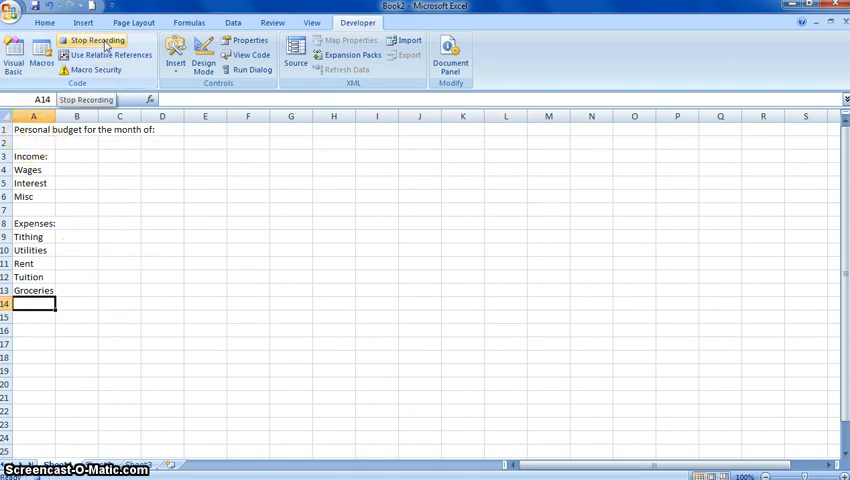
# Stop recording the Personal_Budget macro
pyautogui.click(97, 40)
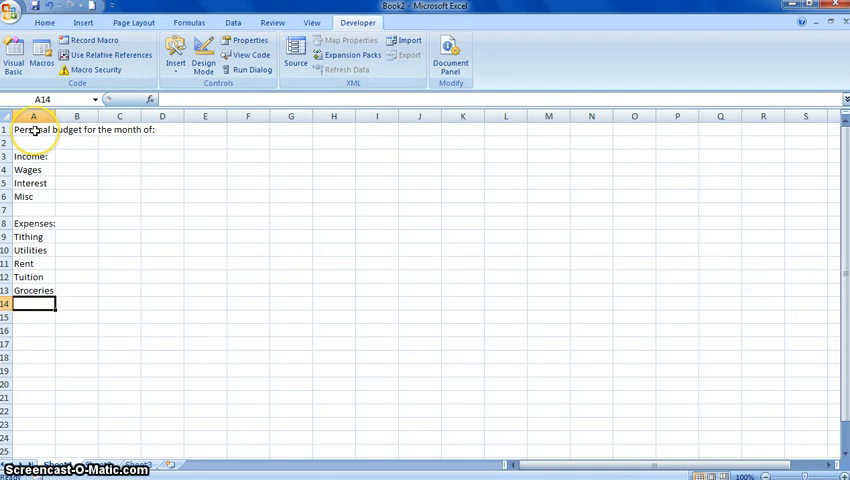
# Select the A1:D13 block holding the budget labels for clearing
pyautogui.moveTo(33, 129); pyautogui.dragTo(141, 237)
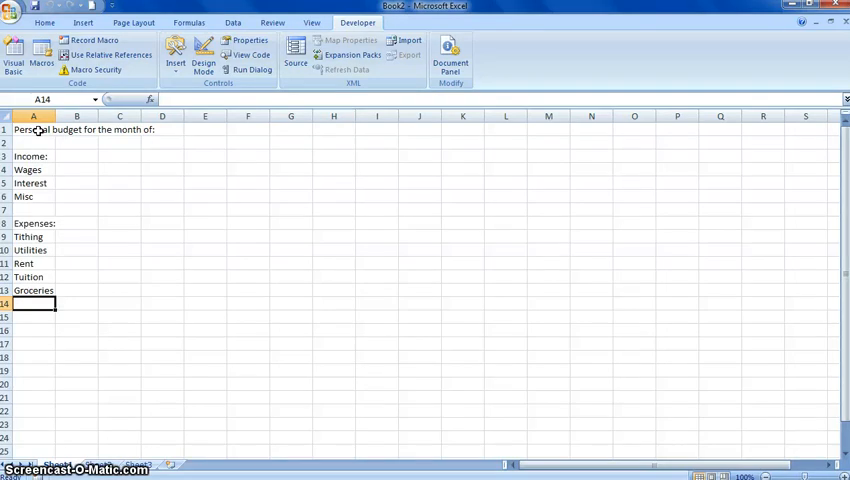
pyautogui.moveTo(167, 190)
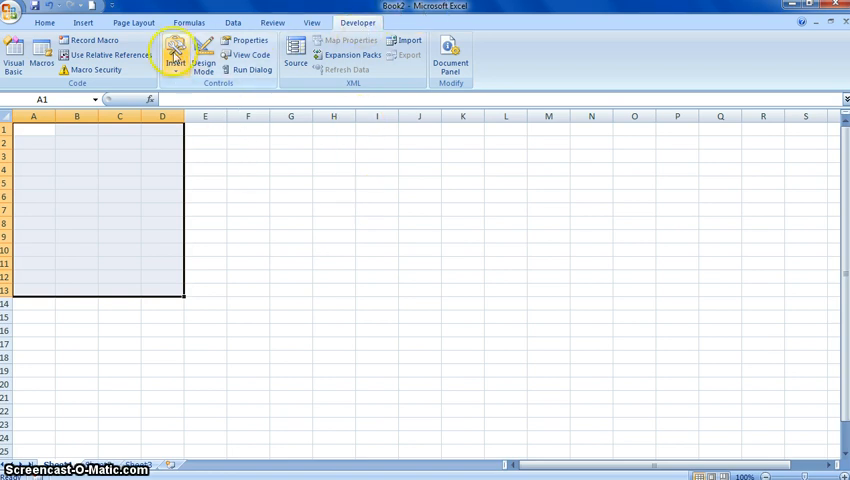
# Choose the Button form control from the Developer Insert list
pyautogui.click(175, 52)
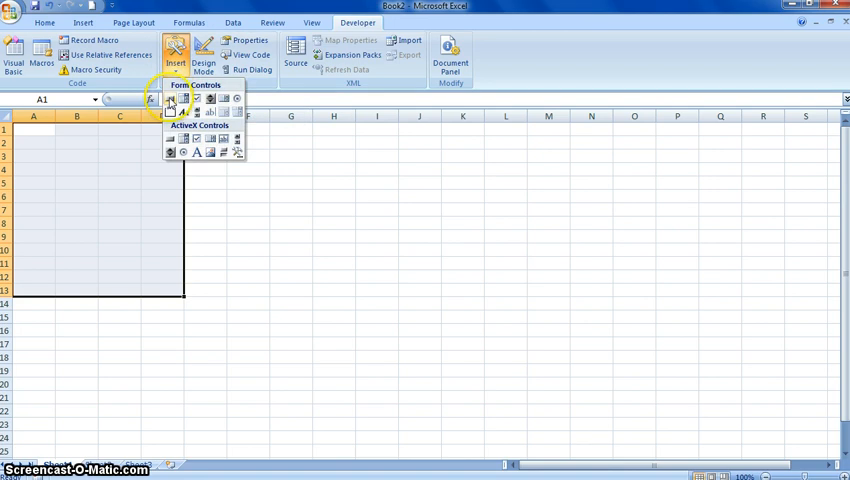
pyautogui.click(170, 98)
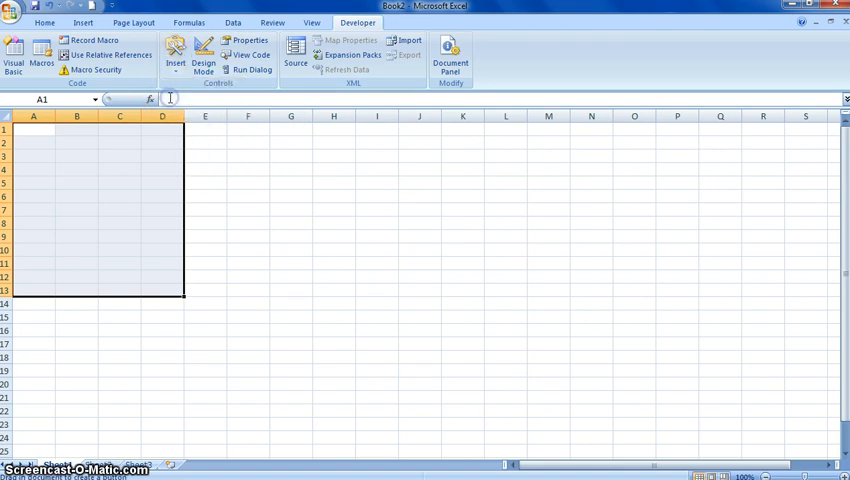
pyautogui.moveTo(20, 133)
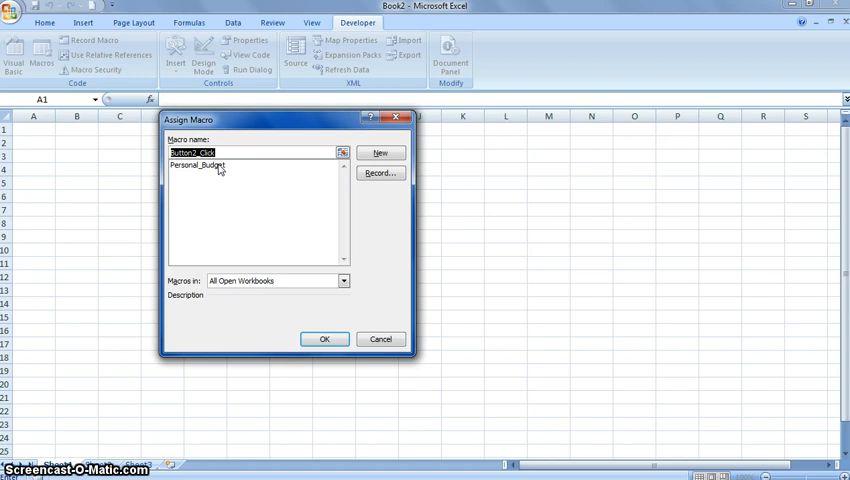
# Assign the Personal_Budget macro to the new button and confirm
pyautogui.click(200, 164)
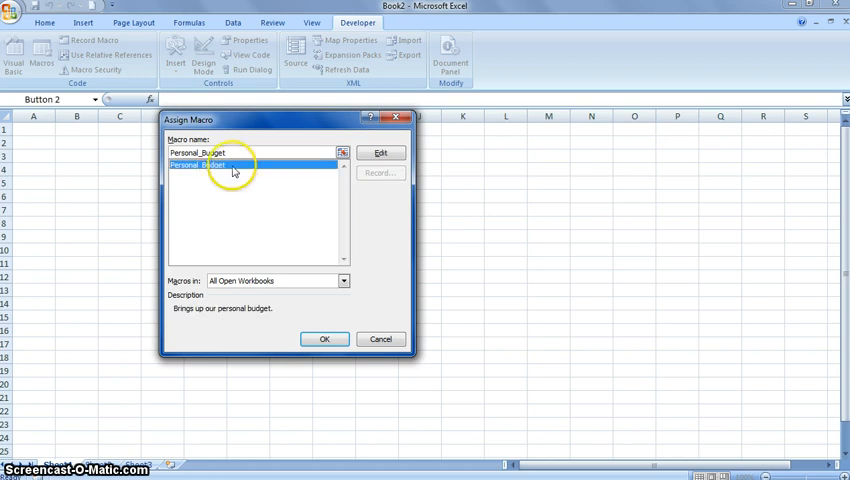
pyautogui.click(324, 338)
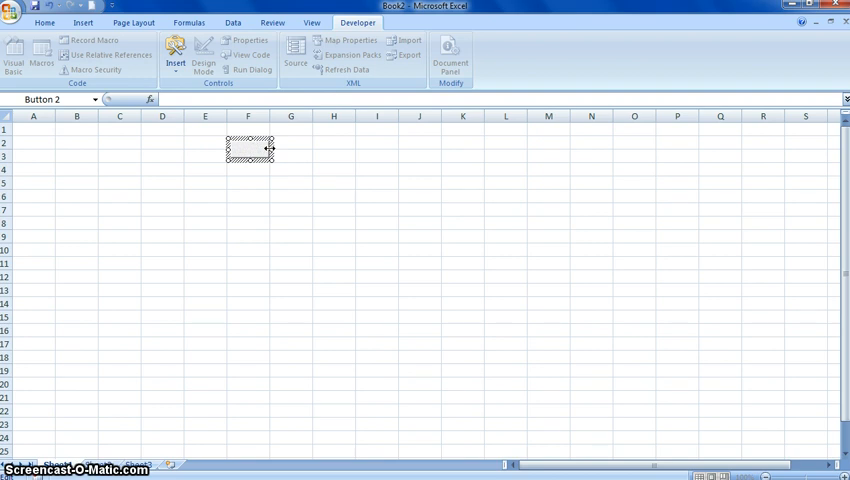
# Caption the button 'Personal Budget' and run it to refill the title, income and expense labels
pyautogui.write('Persona')
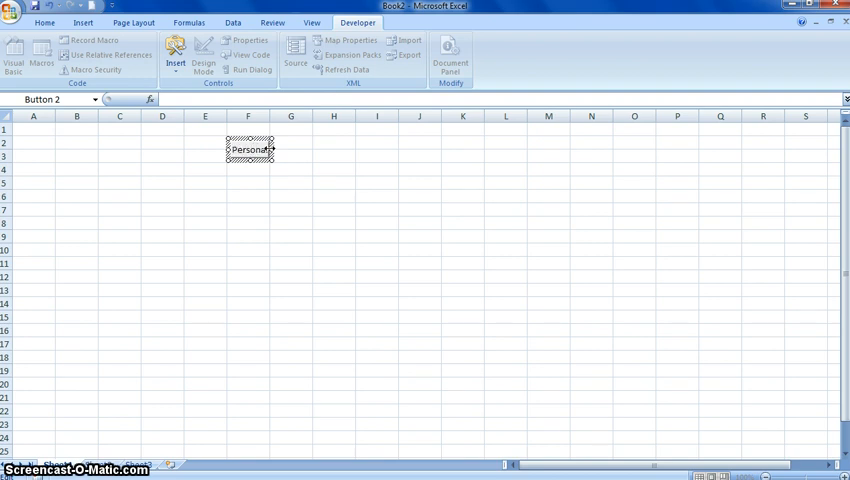
pyautogui.write('Budget')
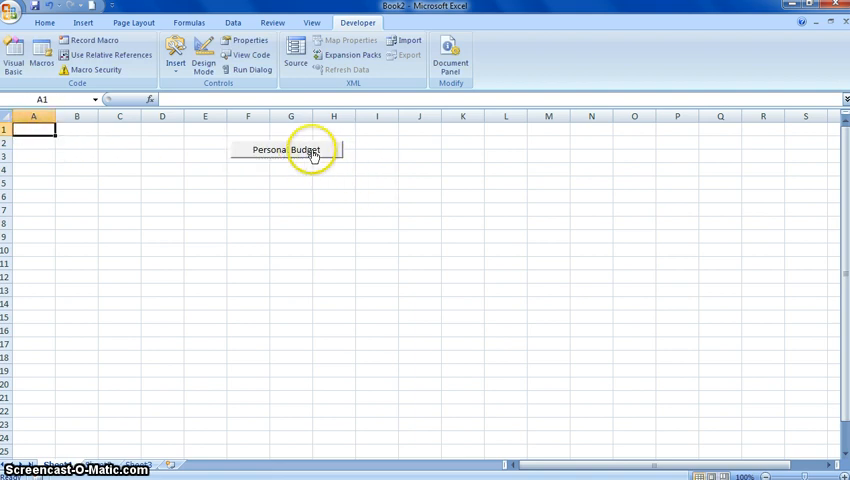
pyautogui.click(286, 149)
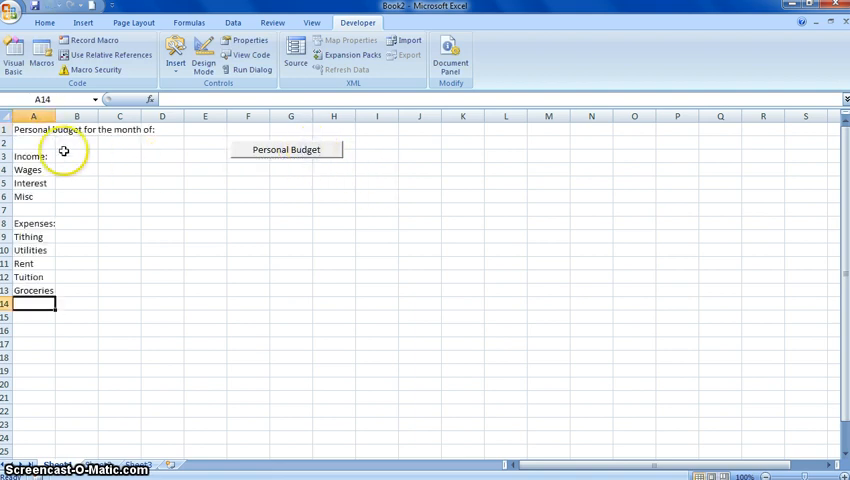